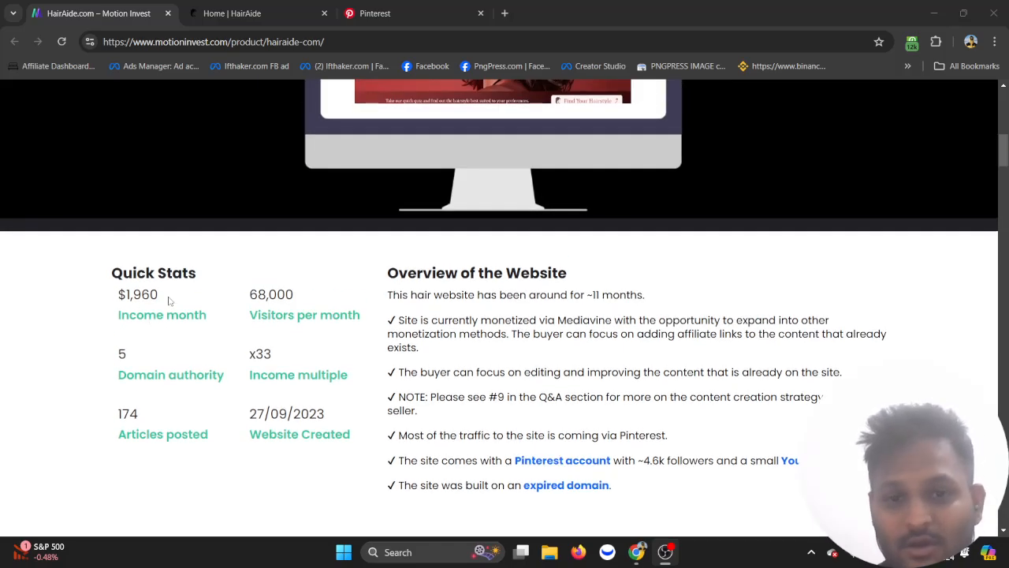
Scroll from Quick Stats down to the device category chart and country traffic table.
{"action": "scroll", "scroll_direction": "down", "scroll_amount": 3}
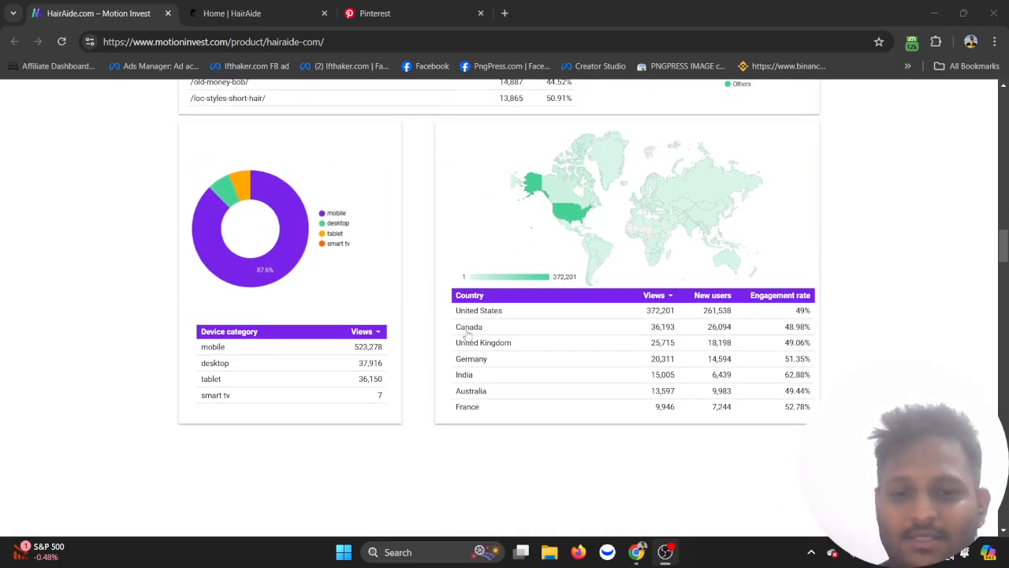
{"action": "mouse_move", "coordinate": [476, 329]}
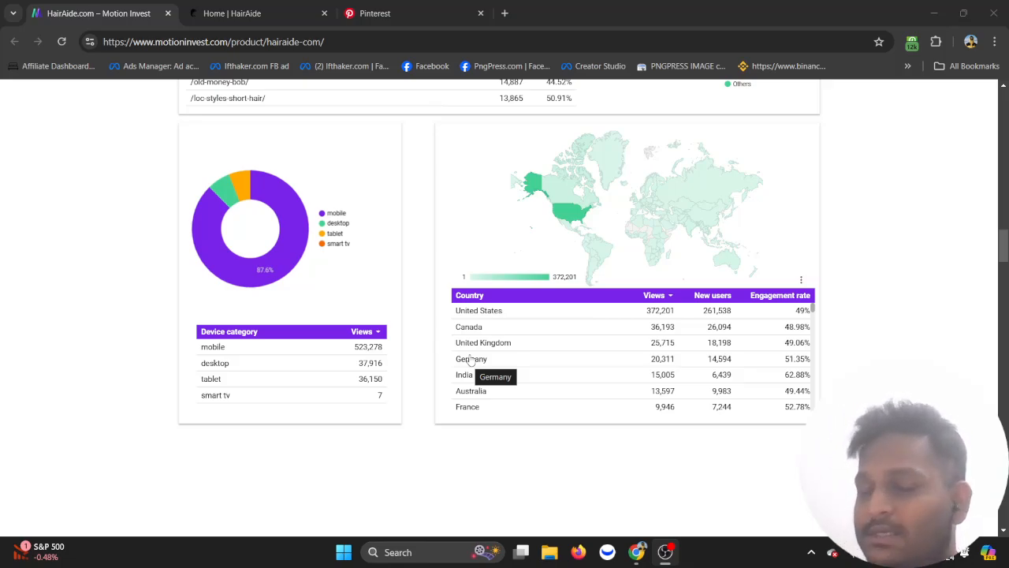
{"action": "scroll", "scroll_direction": "down", "scroll_amount": 3}
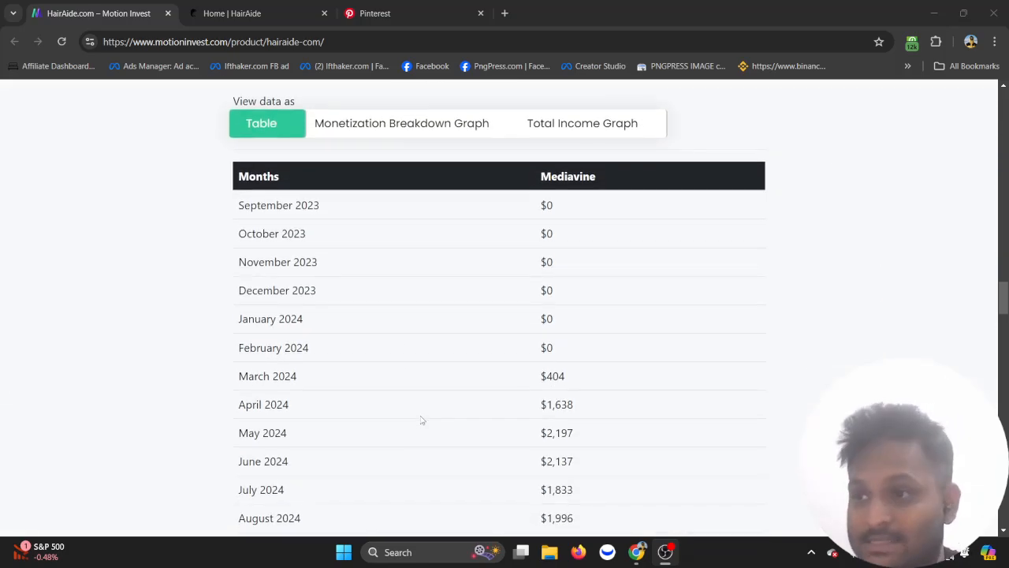
Scroll past the $10,205 Mediavine income table, Semrush and backlink analyses to the seller FAQ list.
{"action": "scroll", "scroll_direction": "down", "scroll_amount": 3}
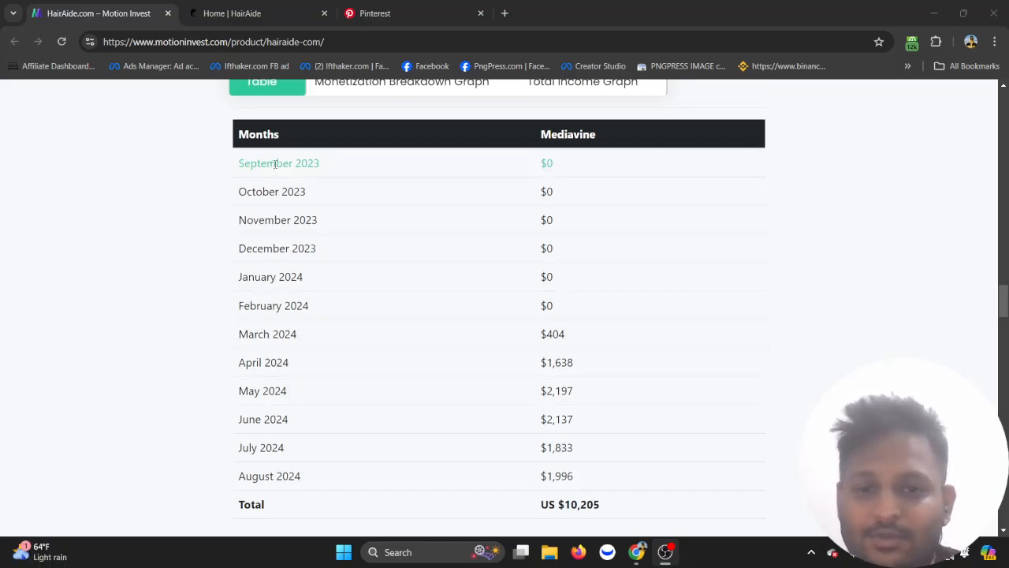
{"action": "mouse_move", "coordinate": [274, 306]}
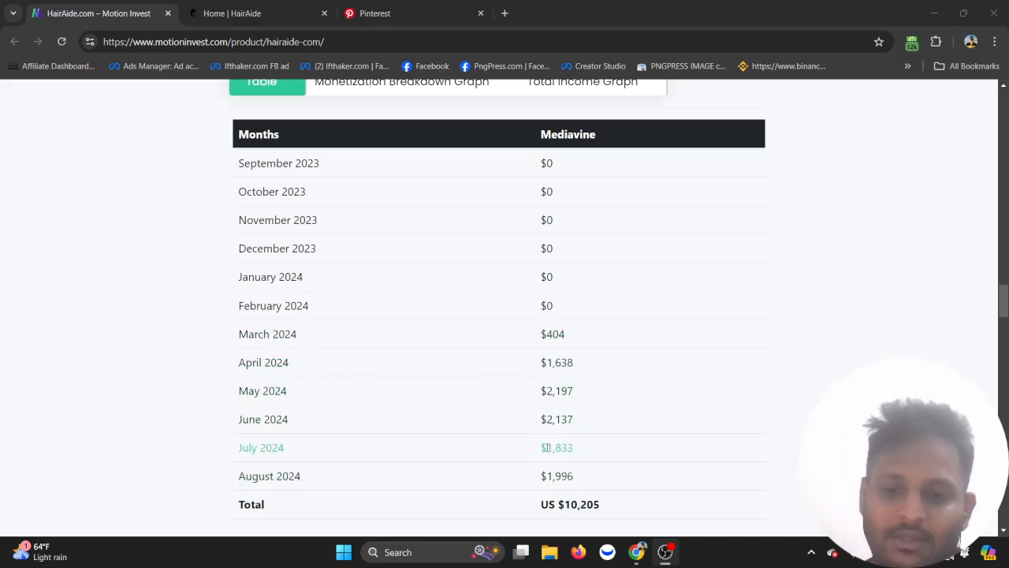
{"action": "scroll", "scroll_direction": "down", "scroll_amount": 3}
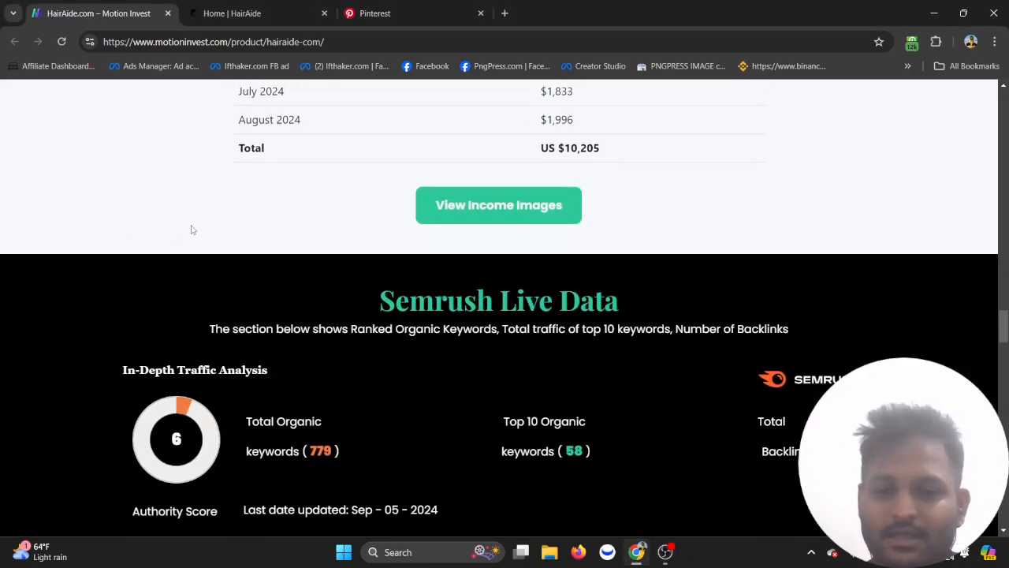
{"action": "scroll", "scroll_direction": "down", "scroll_amount": 3}
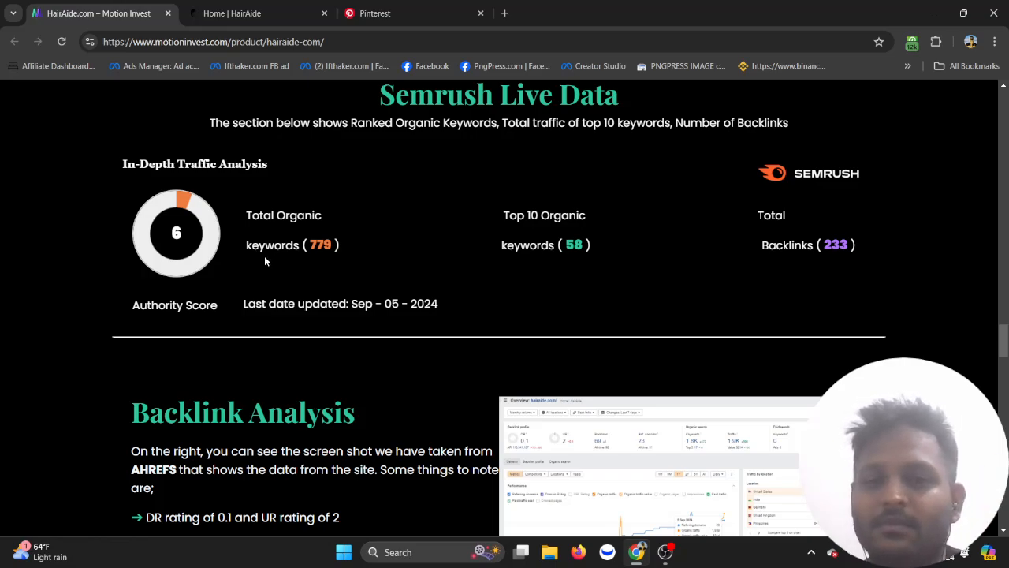
{"action": "scroll", "scroll_direction": "down", "scroll_amount": 3}
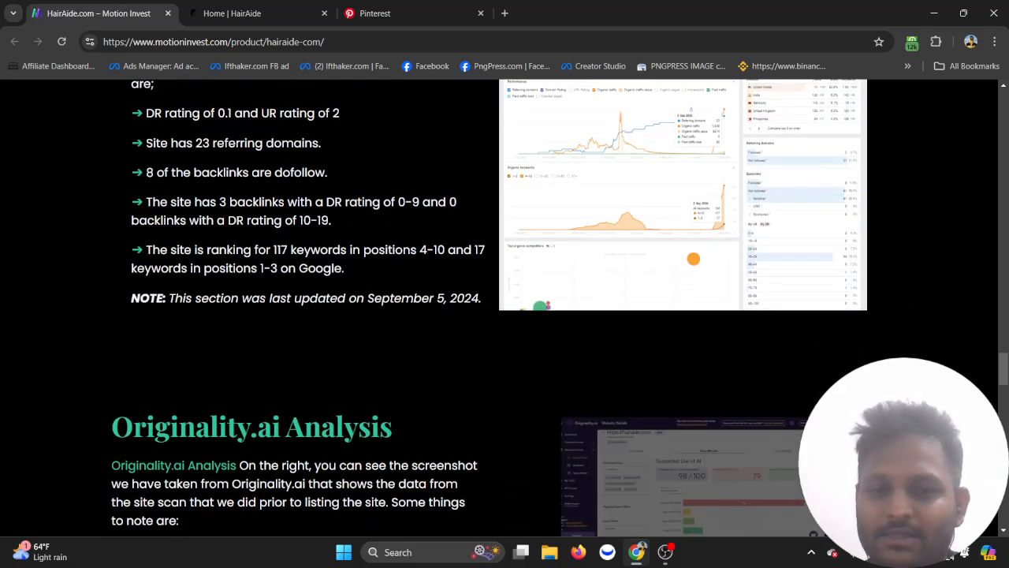
{"action": "scroll", "scroll_direction": "down", "scroll_amount": 3}
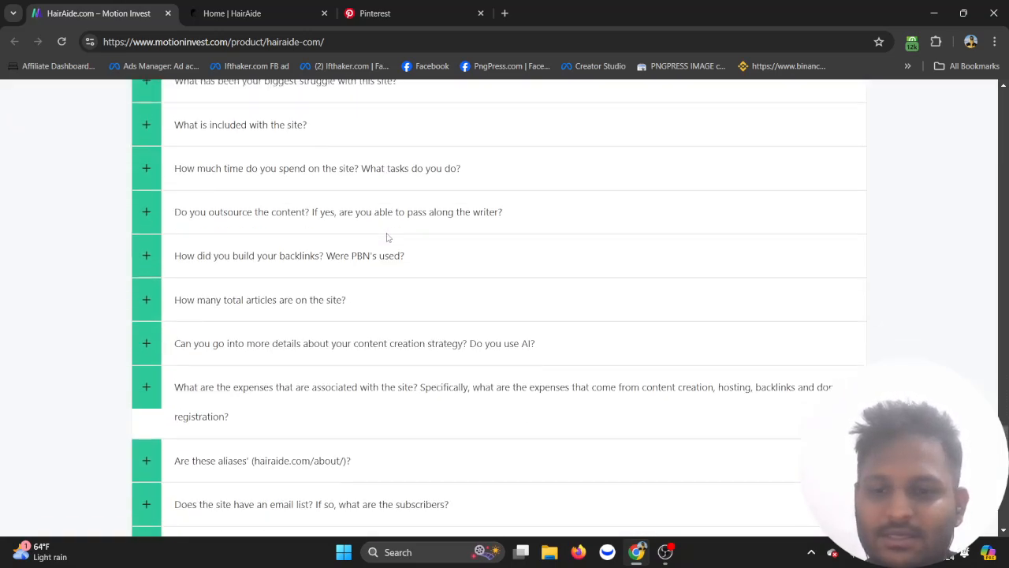
Expand 'What would you do to grow this site?' and highlight its Google rankings and Pinterest growth points.
{"action": "scroll", "scroll_direction": "up", "scroll_amount": 3}
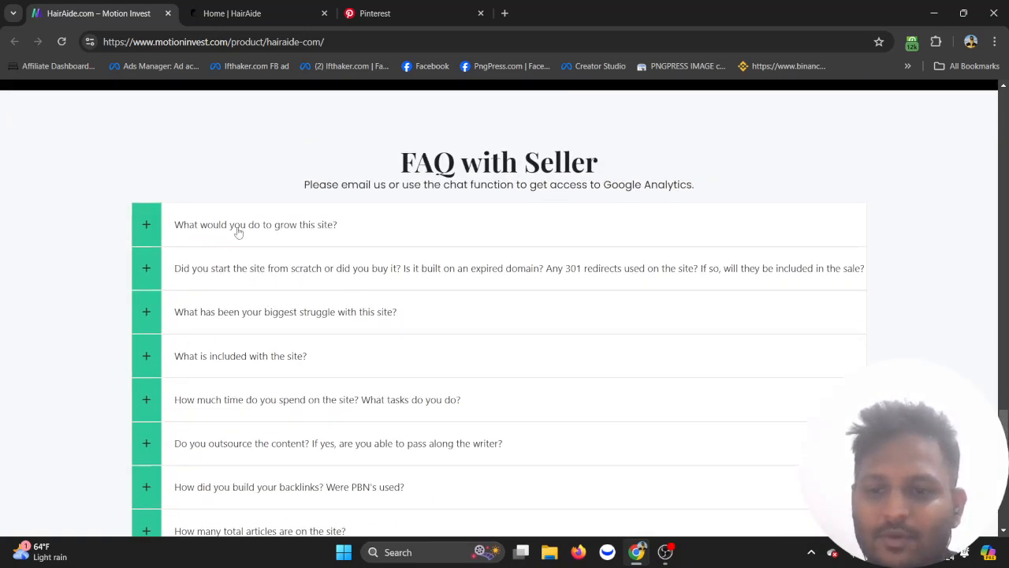
{"action": "left_click", "coordinate": [255, 224]}
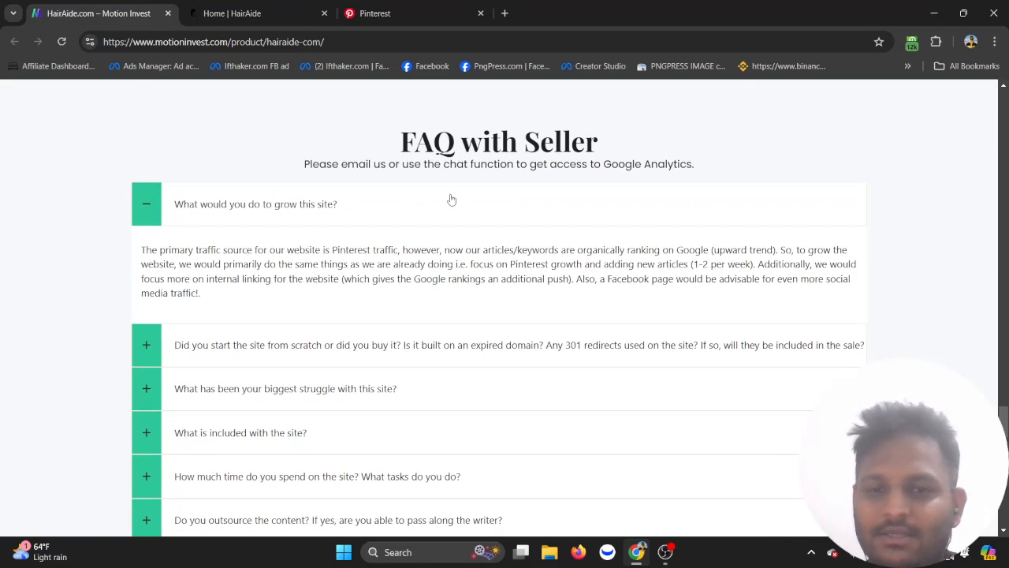
{"action": "left_click_drag", "start_coordinate": [141, 249], "coordinate": [224, 264]}
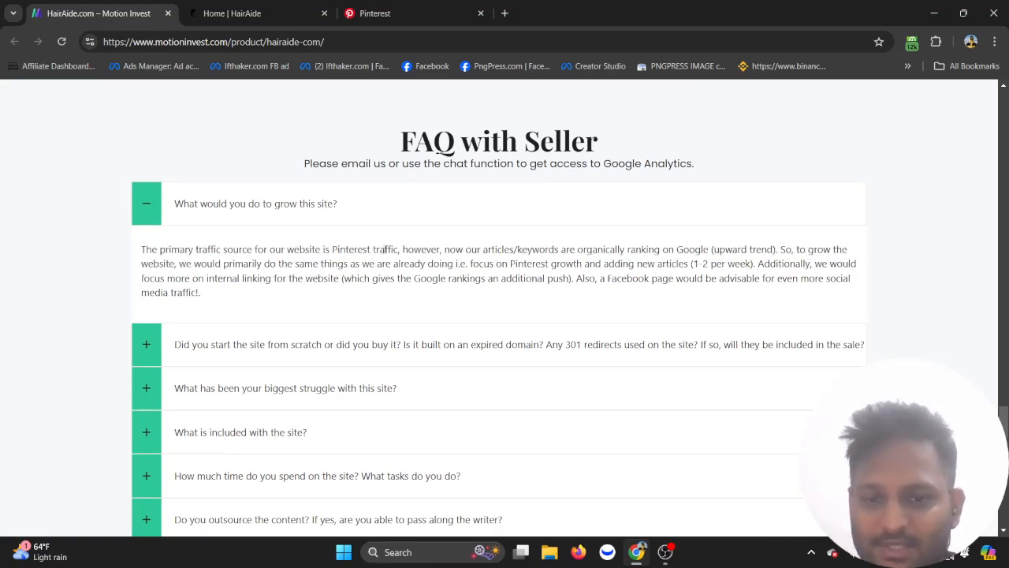
{"action": "left_click_drag", "start_coordinate": [404, 249], "coordinate": [511, 249]}
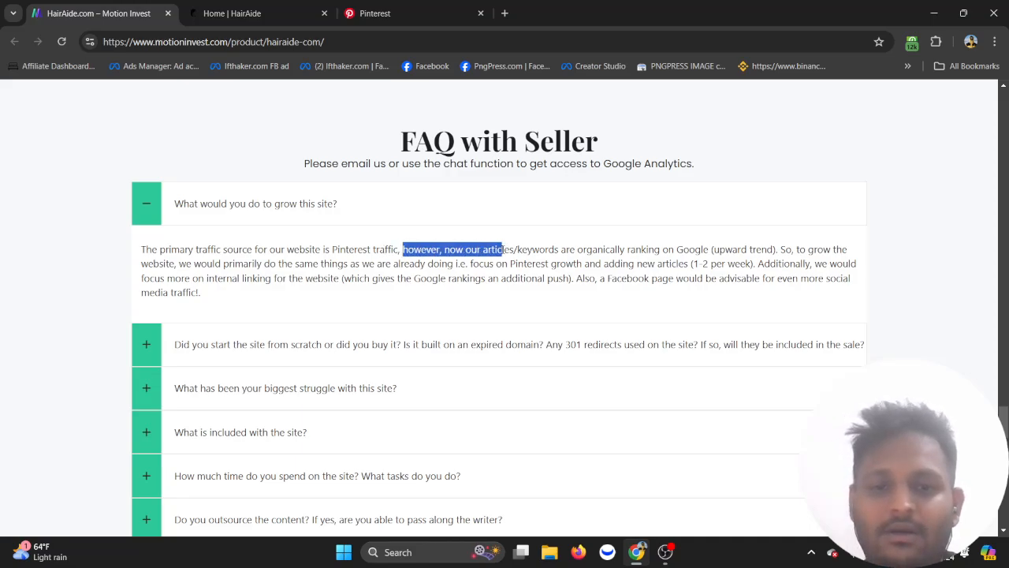
{"action": "left_click_drag", "start_coordinate": [511, 249], "coordinate": [744, 249]}
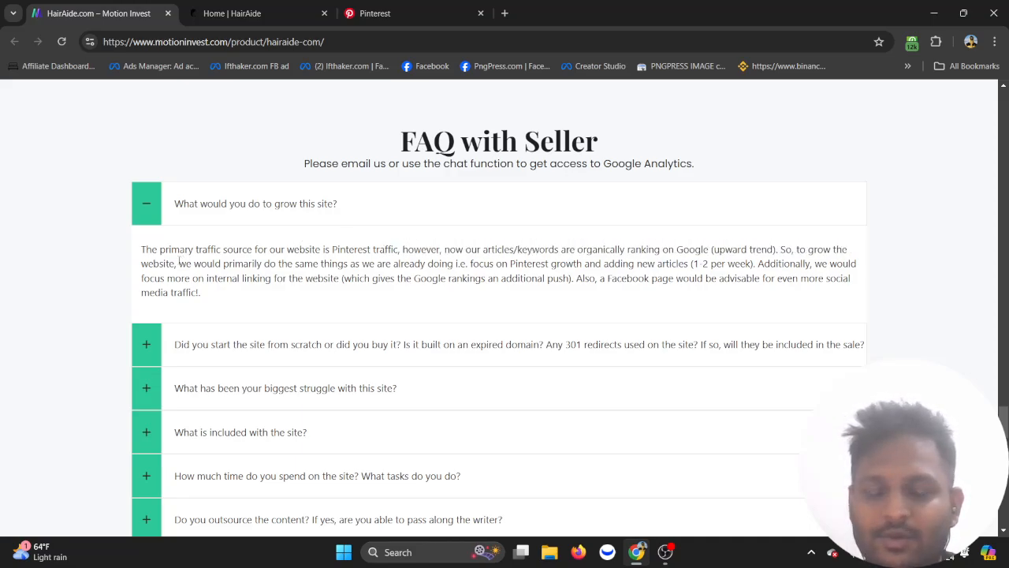
{"action": "left_click_drag", "start_coordinate": [180, 263], "coordinate": [511, 277]}
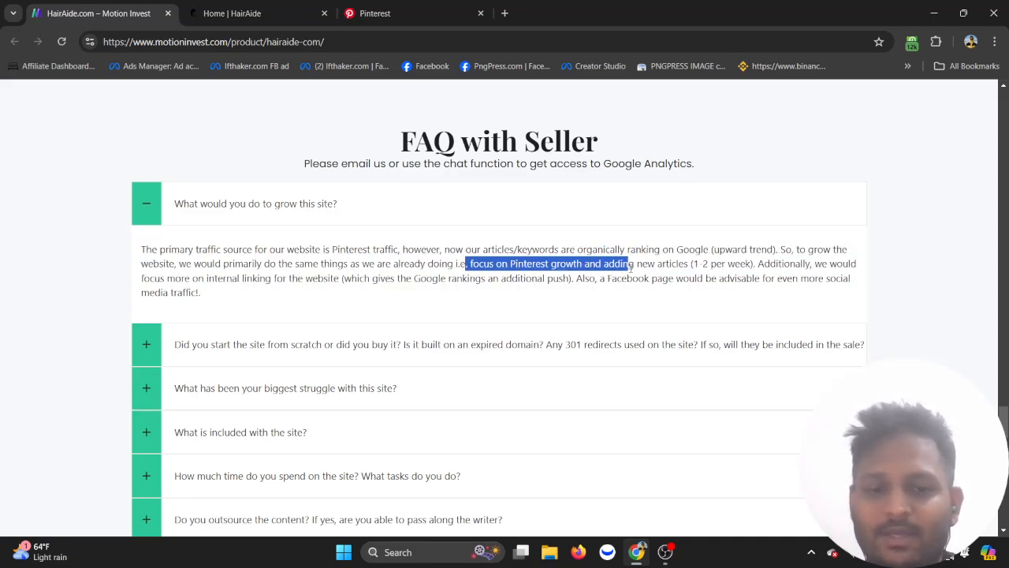
Switch to the HairAide home page and scroll down to its Stories section.
{"action": "left_click", "coordinate": [237, 13]}
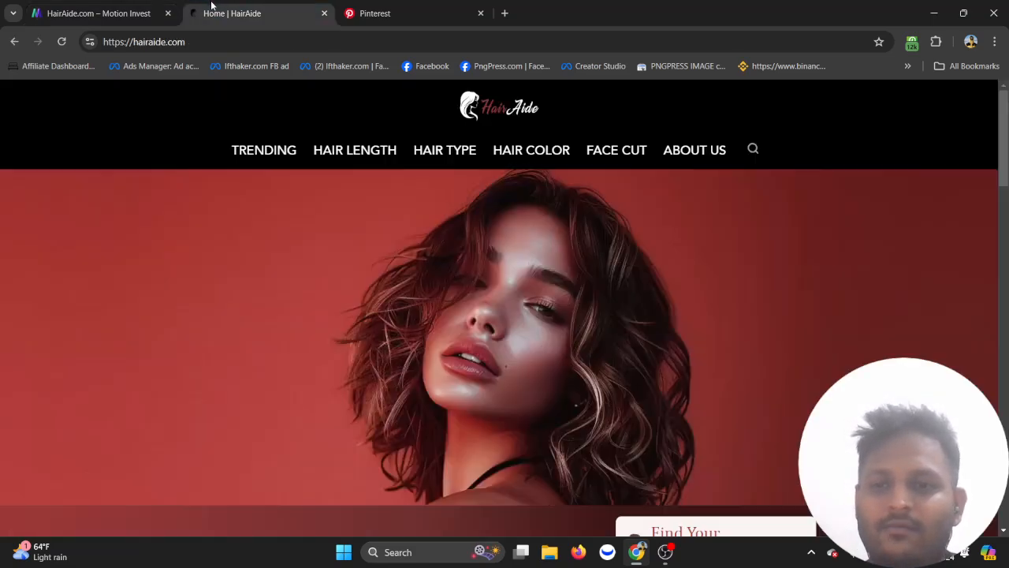
{"action": "scroll", "scroll_direction": "down", "scroll_amount": 3}
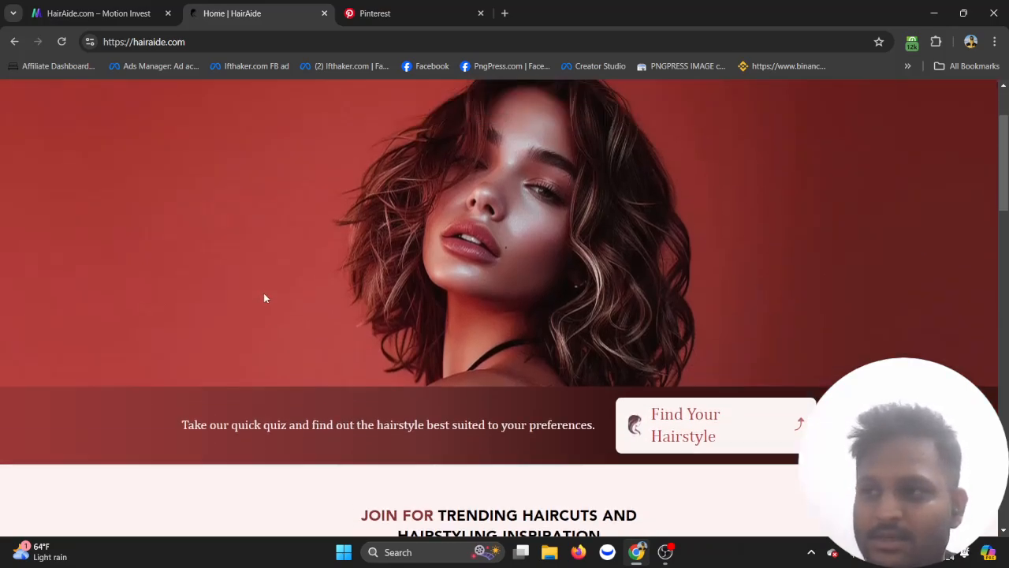
{"action": "scroll", "scroll_direction": "down", "scroll_amount": 3}
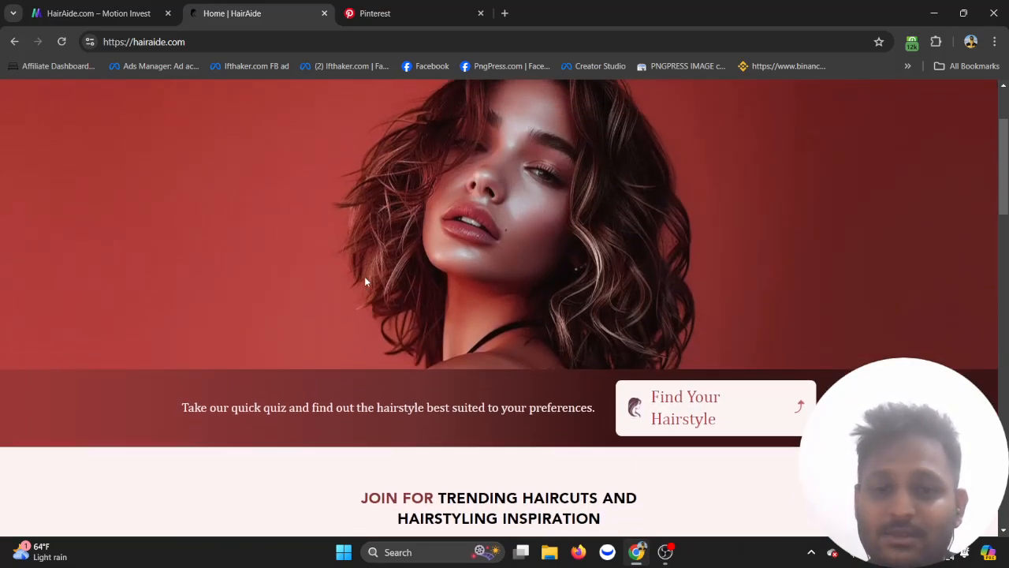
{"action": "scroll", "scroll_direction": "down", "scroll_amount": 3}
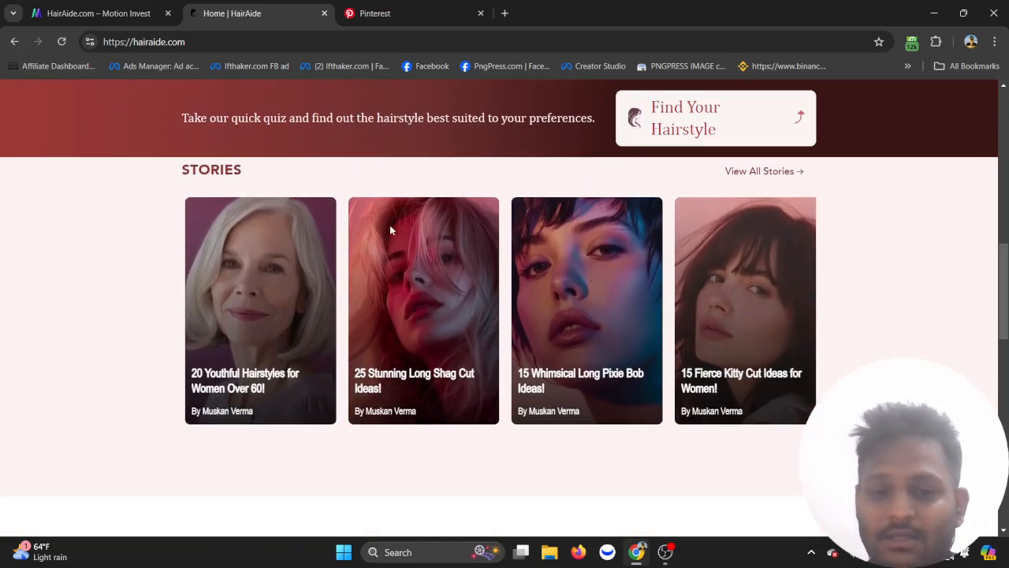
View the '25 Stunning Long Shag Cut Ideas!' story, advance a slide, then return home.
{"action": "left_click", "coordinate": [423, 310]}
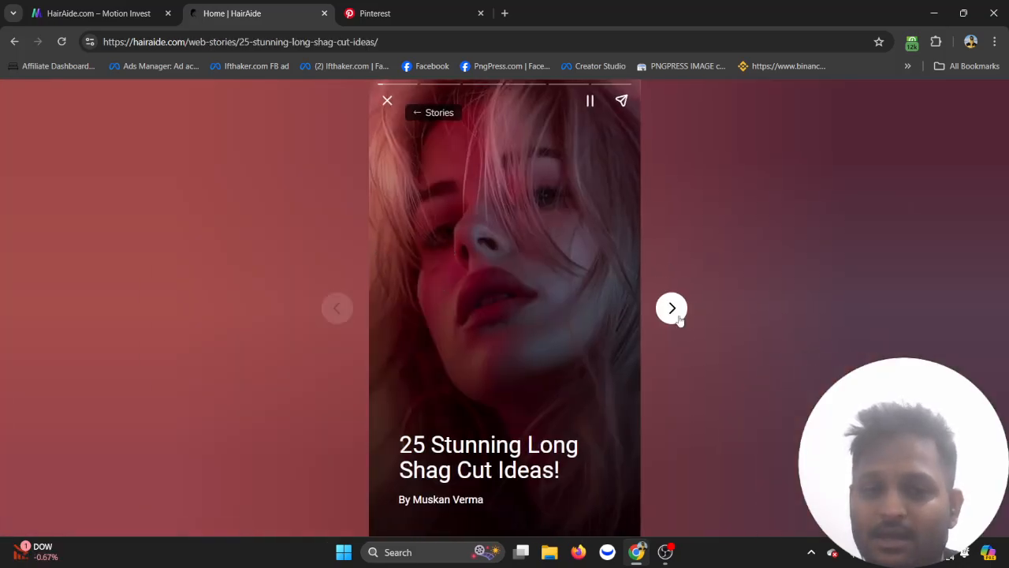
{"action": "left_click", "coordinate": [672, 307]}
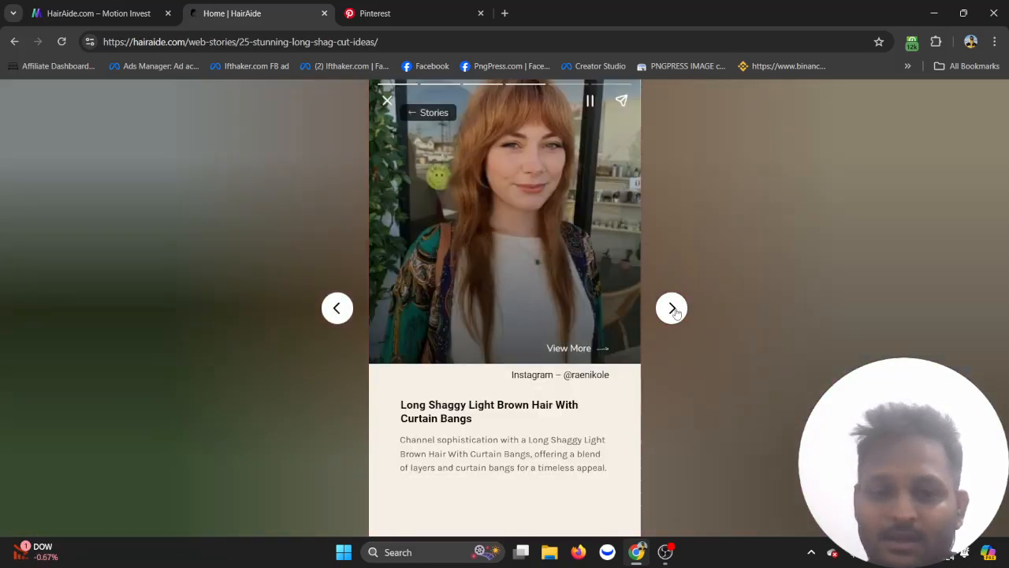
{"action": "left_click", "coordinate": [671, 308]}
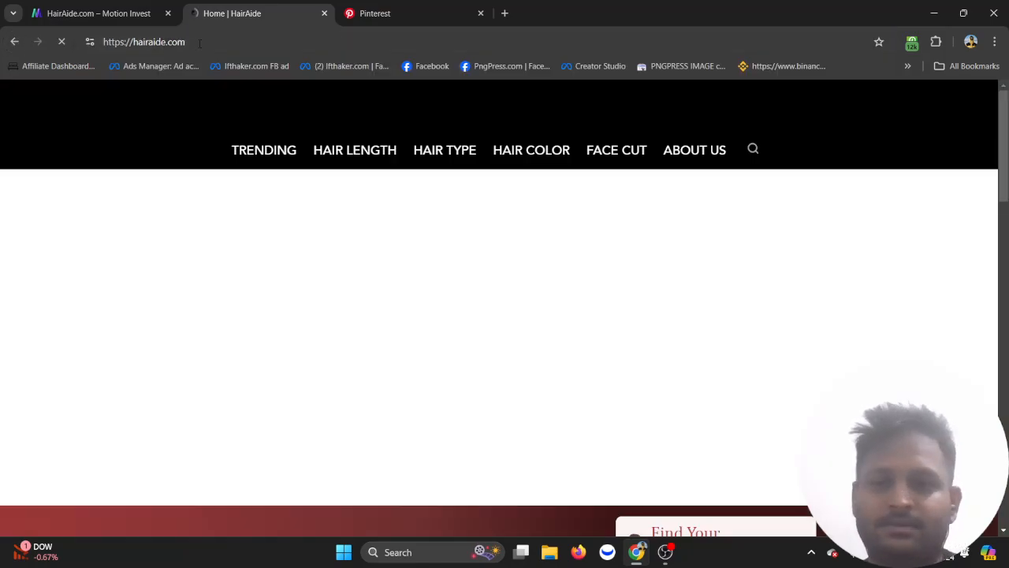
Open the '15 Spooktacular Halloween Hair Ideas' article and scroll through its first hairstyles.
{"action": "scroll", "scroll_direction": "down", "scroll_amount": 3}
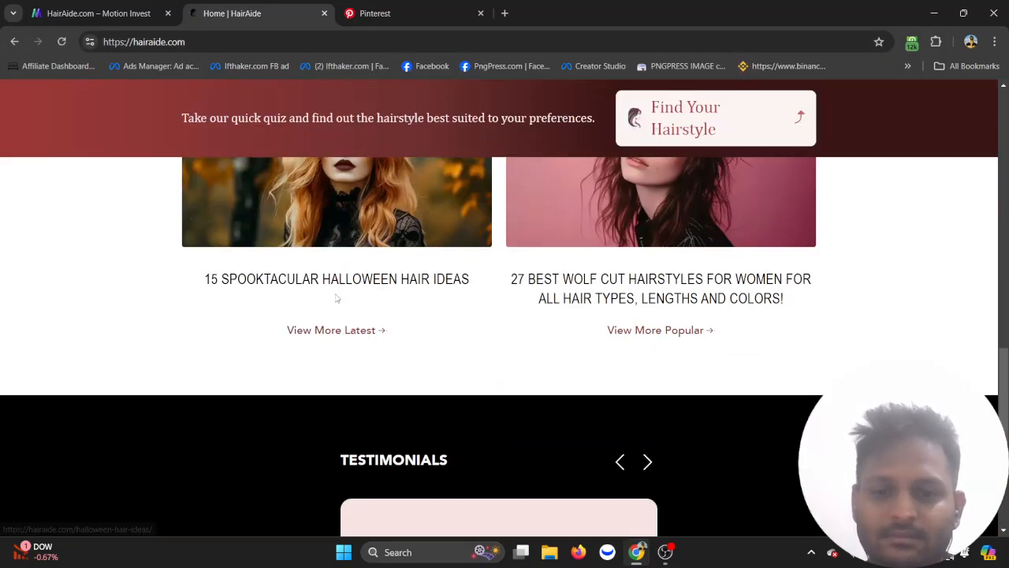
{"action": "left_click", "coordinate": [337, 278]}
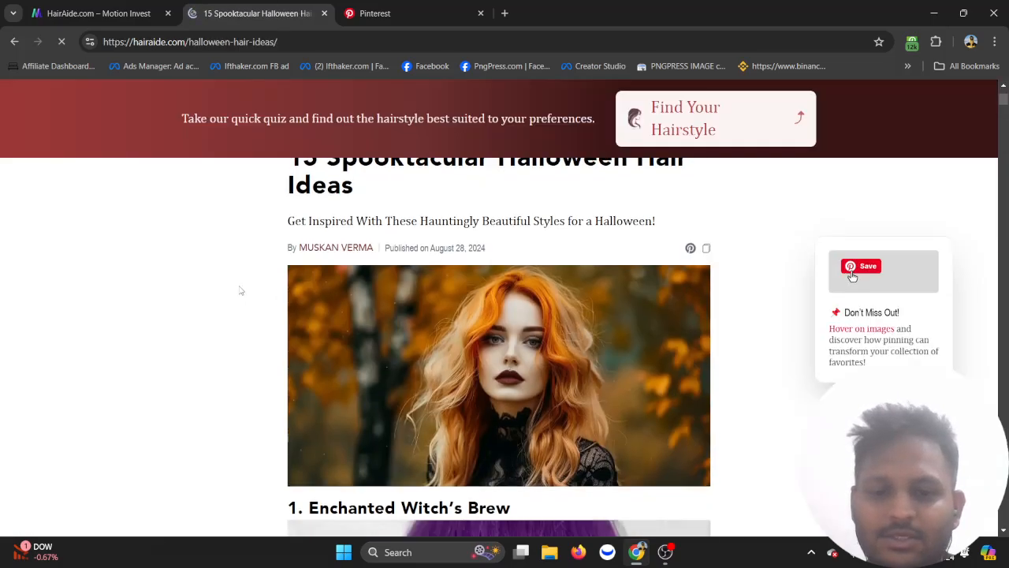
{"action": "scroll", "scroll_direction": "down", "scroll_amount": 3}
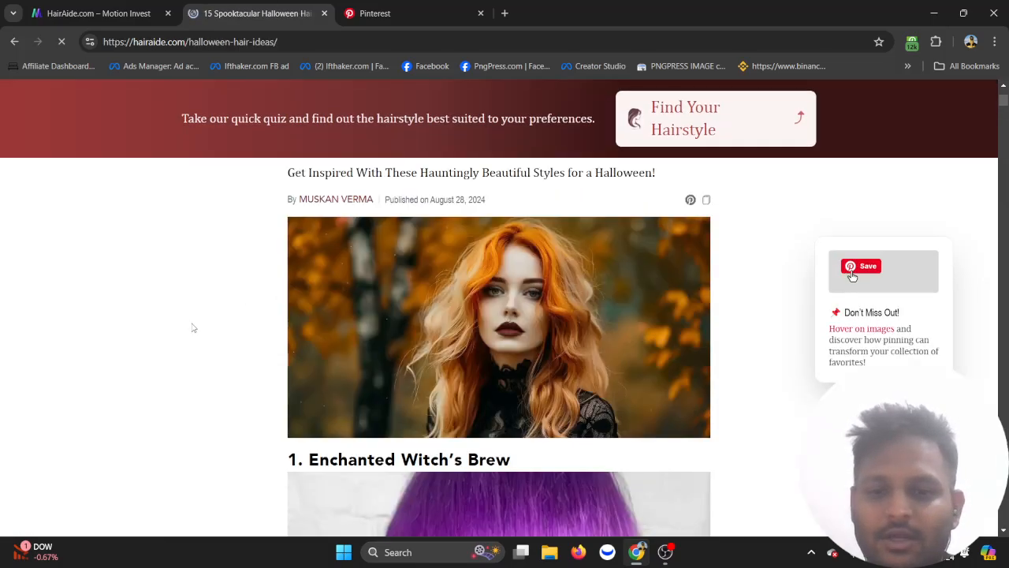
{"action": "scroll", "scroll_direction": "down", "scroll_amount": 3}
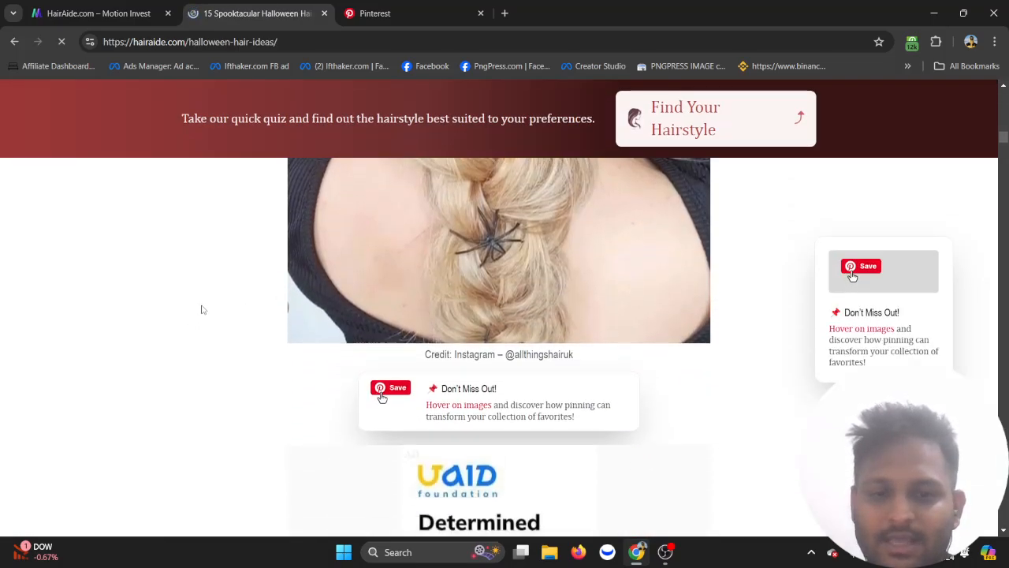
{"action": "scroll", "scroll_direction": "down", "scroll_amount": 3}
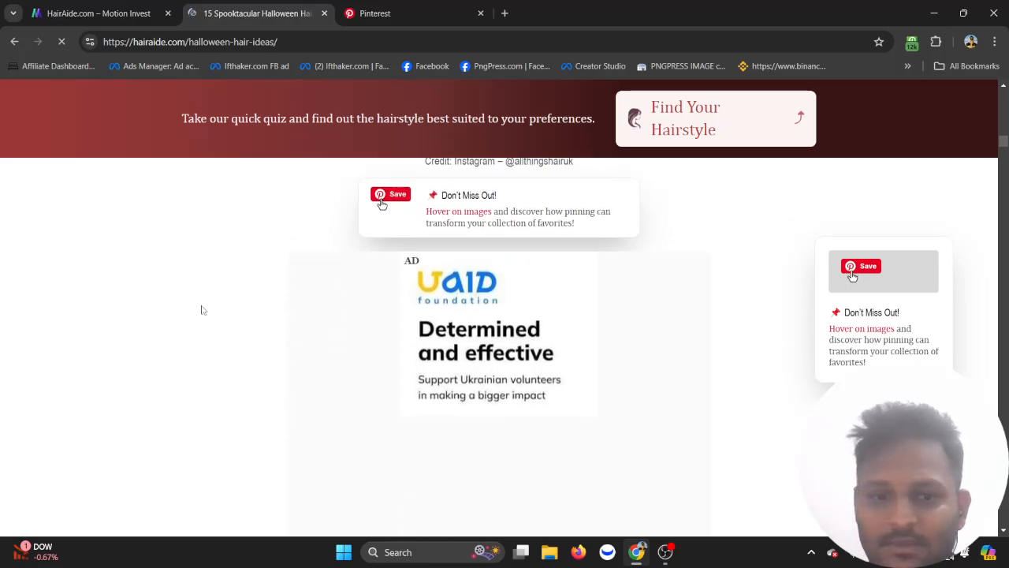
{"action": "scroll", "scroll_direction": "down", "scroll_amount": 3}
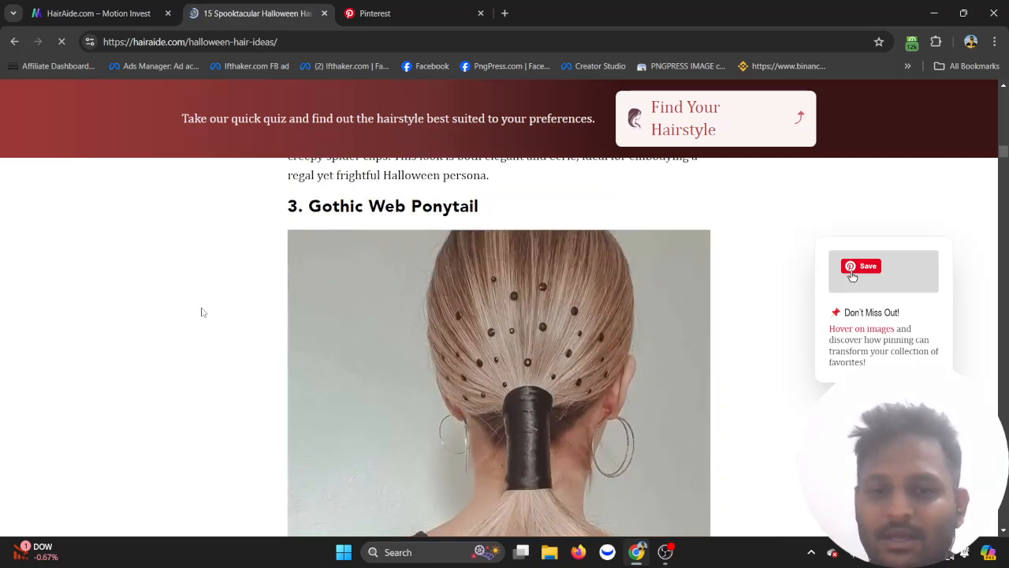
{"action": "scroll", "scroll_direction": "down", "scroll_amount": 3}
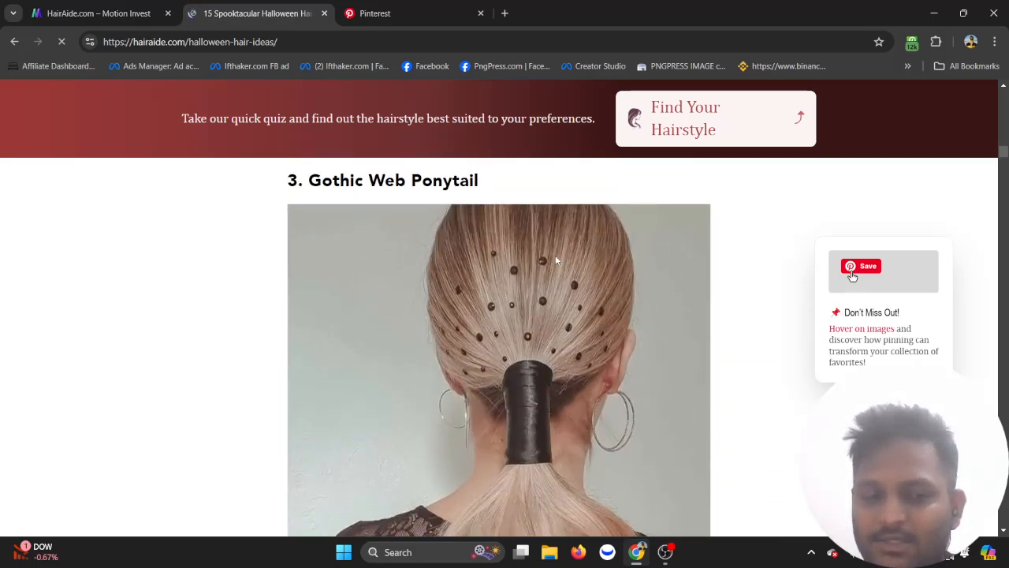
Continue down the article to the Pumpkin Patch Braid, then switch to Pinterest.
{"action": "scroll", "scroll_direction": "down", "scroll_amount": 3}
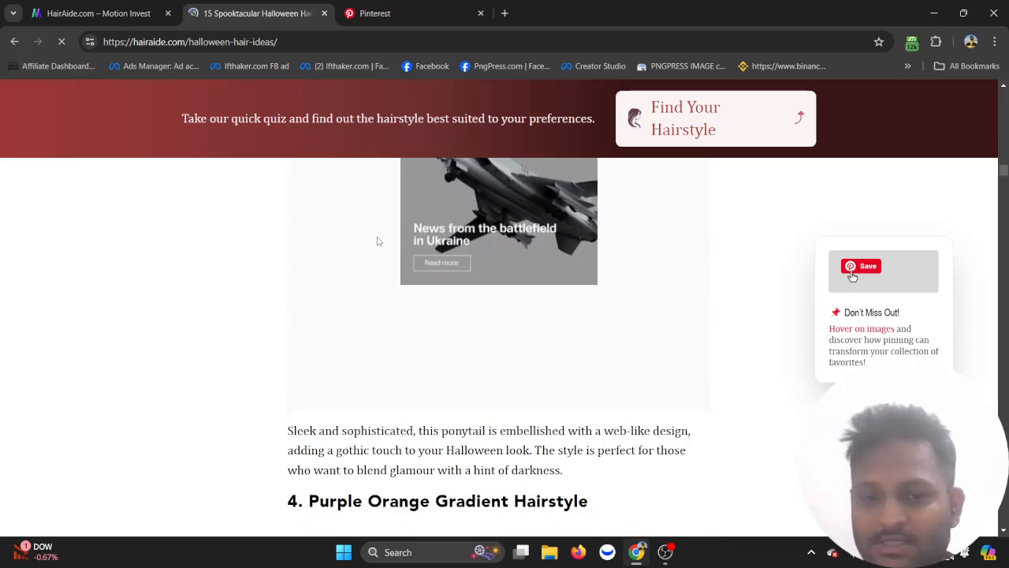
{"action": "scroll", "scroll_direction": "down", "scroll_amount": 3}
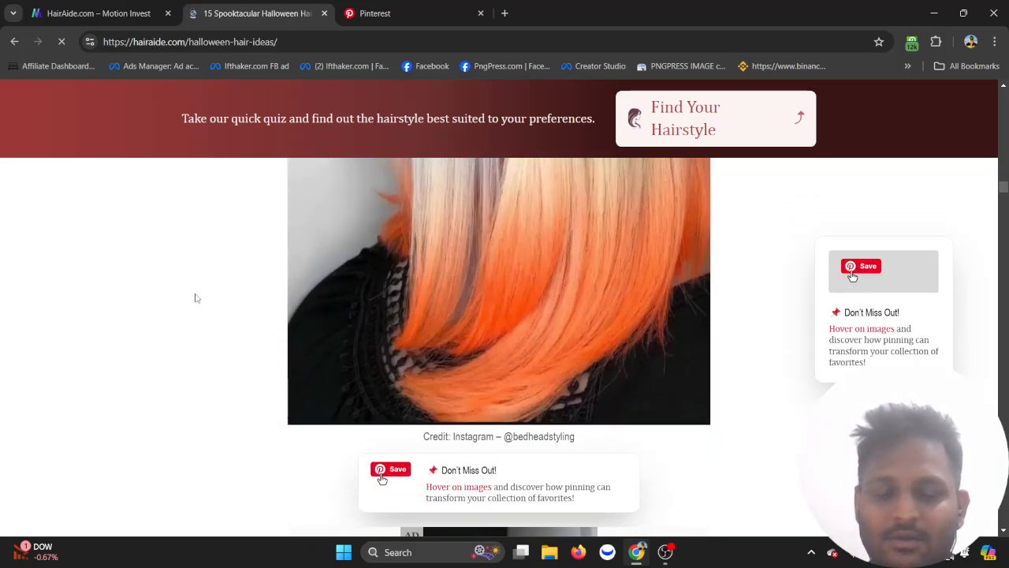
{"action": "scroll", "scroll_direction": "down", "scroll_amount": 3}
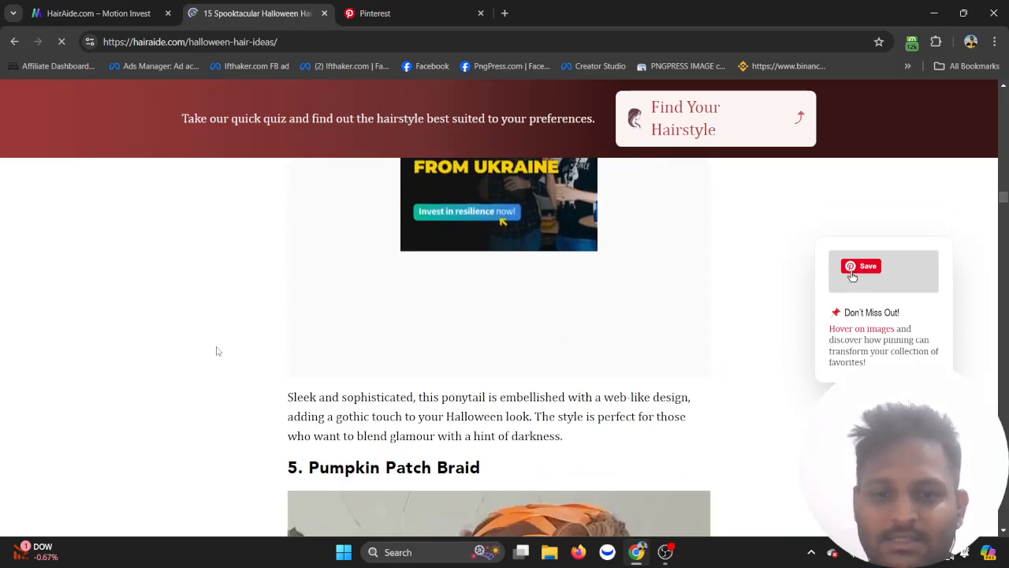
{"action": "scroll", "scroll_direction": "down", "scroll_amount": 3}
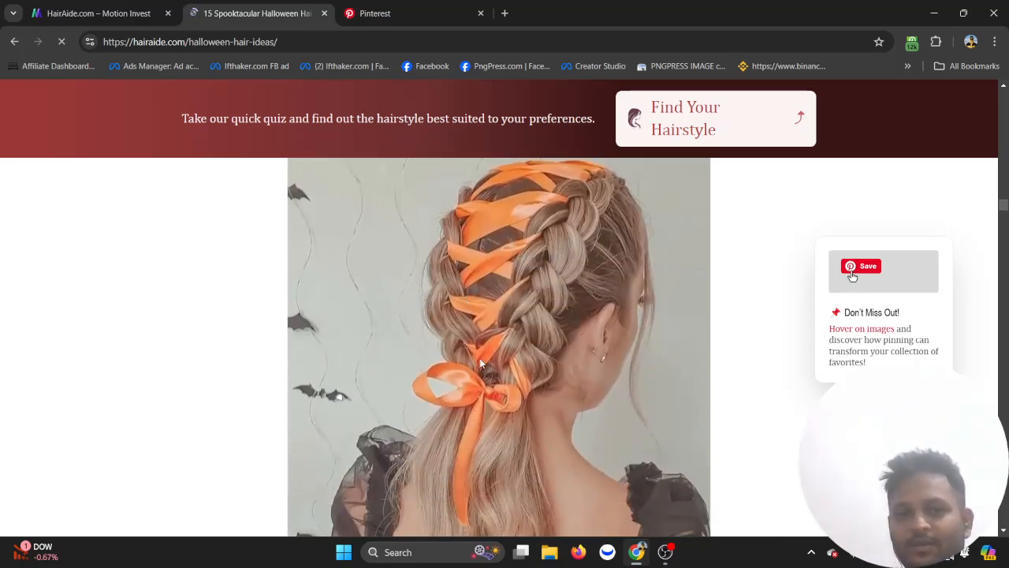
{"action": "left_click", "coordinate": [370, 12]}
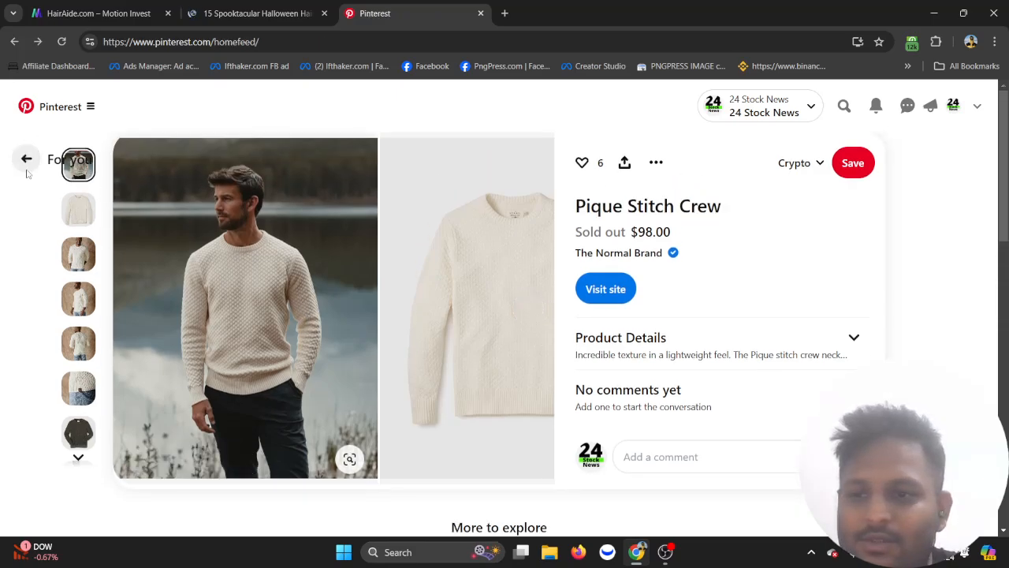
Leave the sweater pin and return to the Pinterest feed.
{"action": "left_click", "coordinate": [26, 158]}
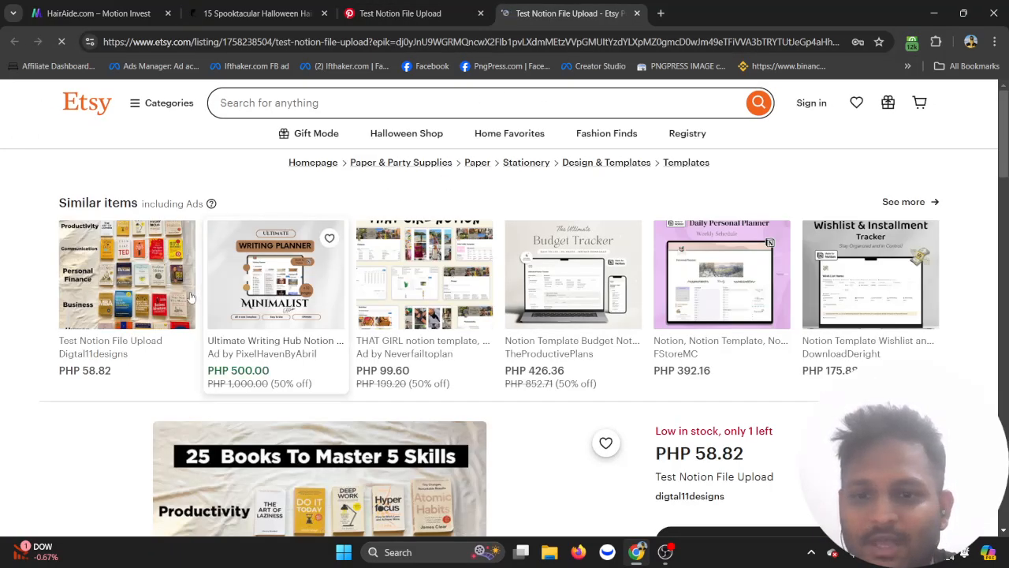
Scroll the Etsy Test Notion File Upload listing down to its price and Item details.
{"action": "scroll", "scroll_direction": "down", "scroll_amount": 3}
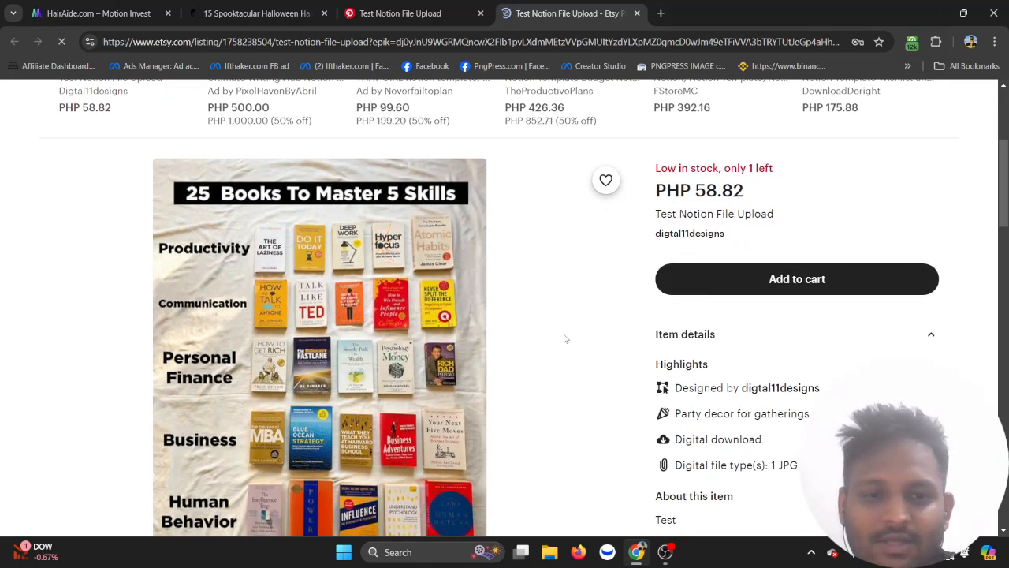
{"action": "scroll", "scroll_direction": "down", "scroll_amount": 3}
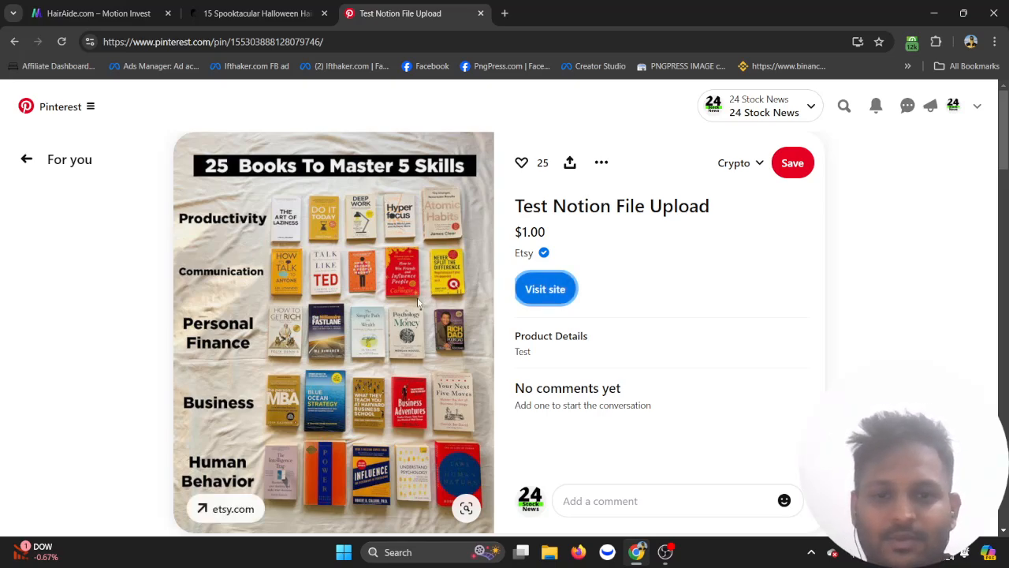
Return to the HairAide Motion Invest listing tab showing the seller FAQ.
{"action": "left_click", "coordinate": [252, 13]}
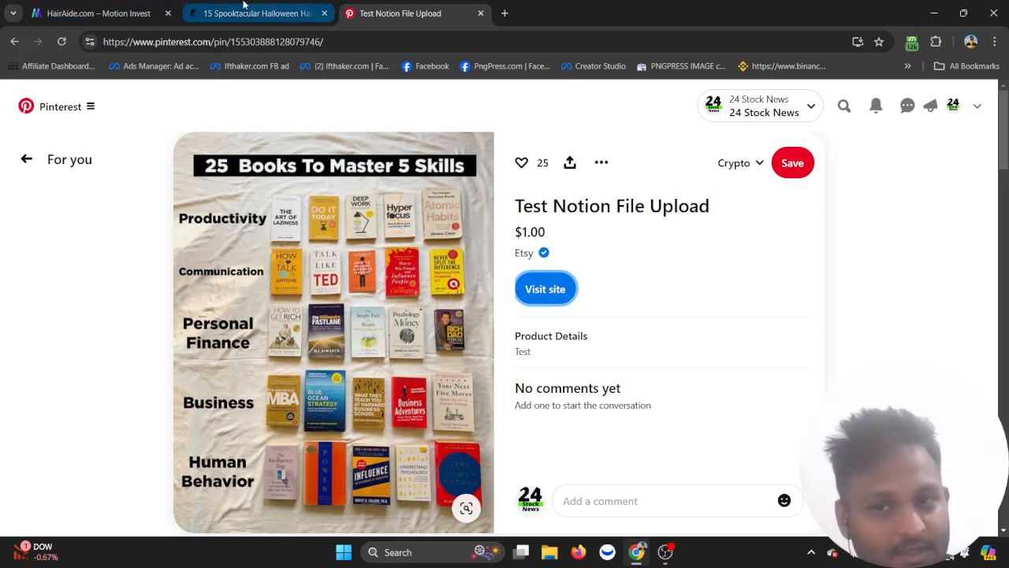
{"action": "left_click", "coordinate": [95, 13]}
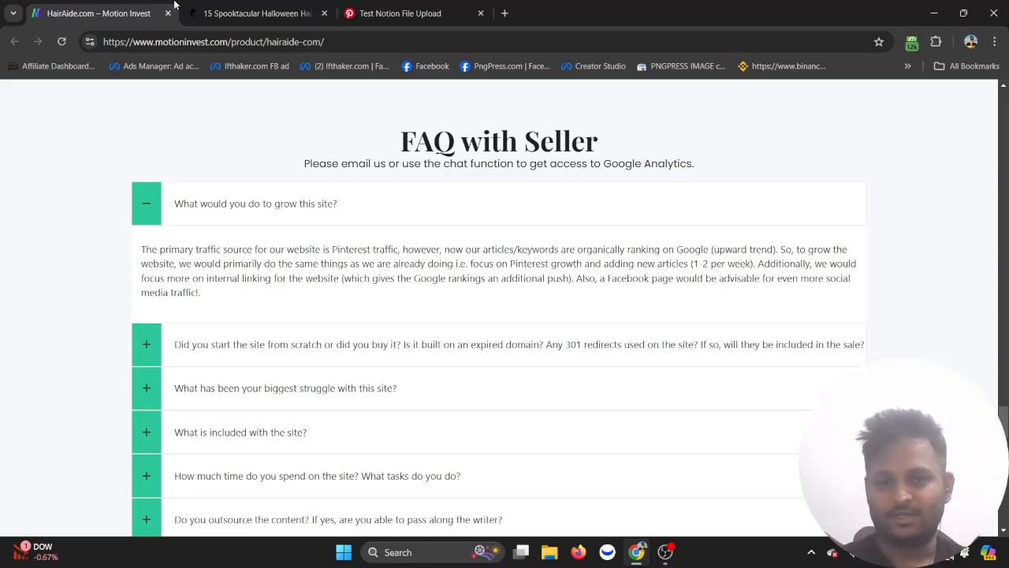
Return to the Halloween hair article, then open ifthaker.com in a new tab.
{"action": "left_click", "coordinate": [260, 13]}
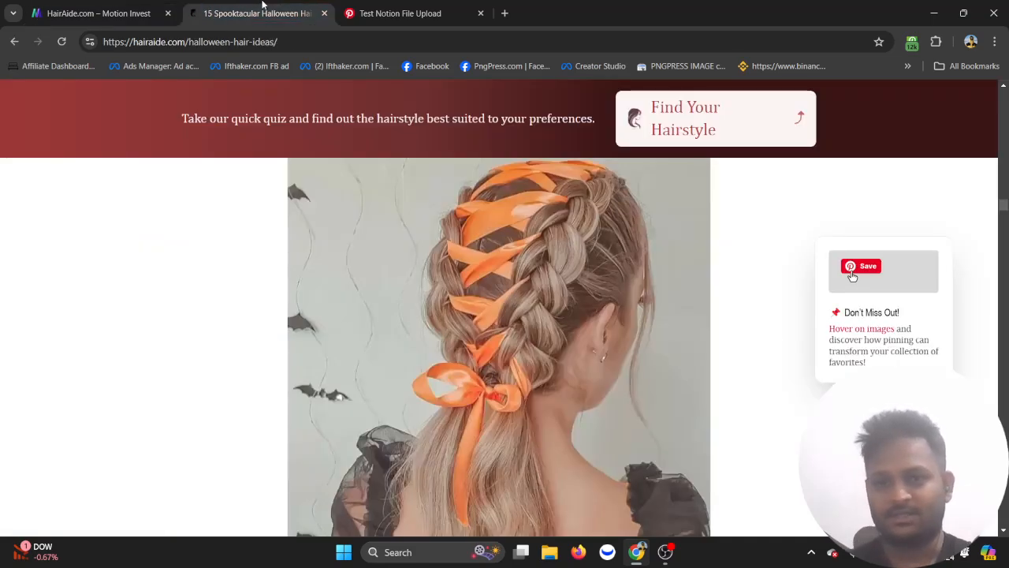
{"action": "left_click", "coordinate": [407, 13]}
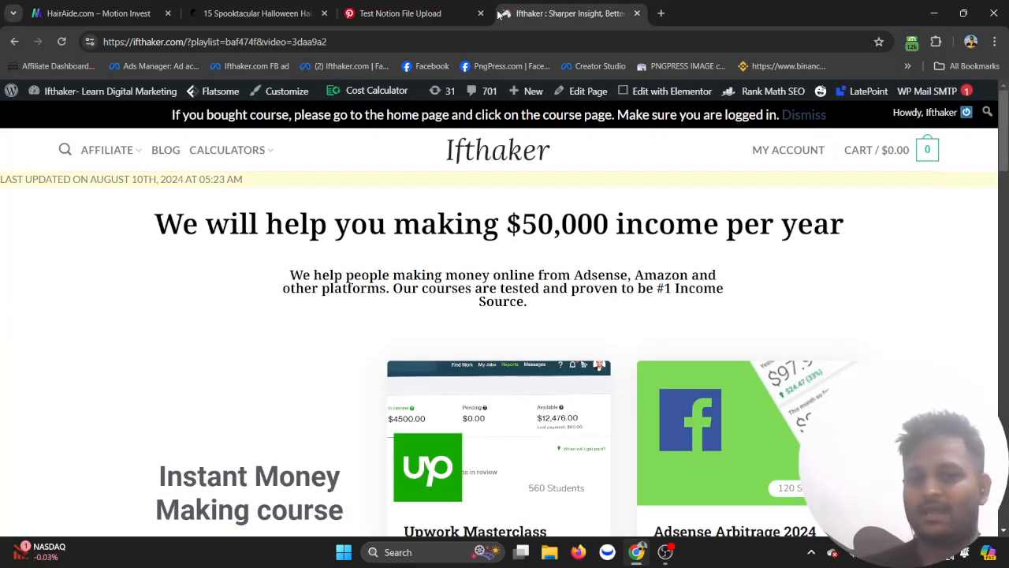
{"action": "scroll", "scroll_direction": "down", "scroll_amount": 3}
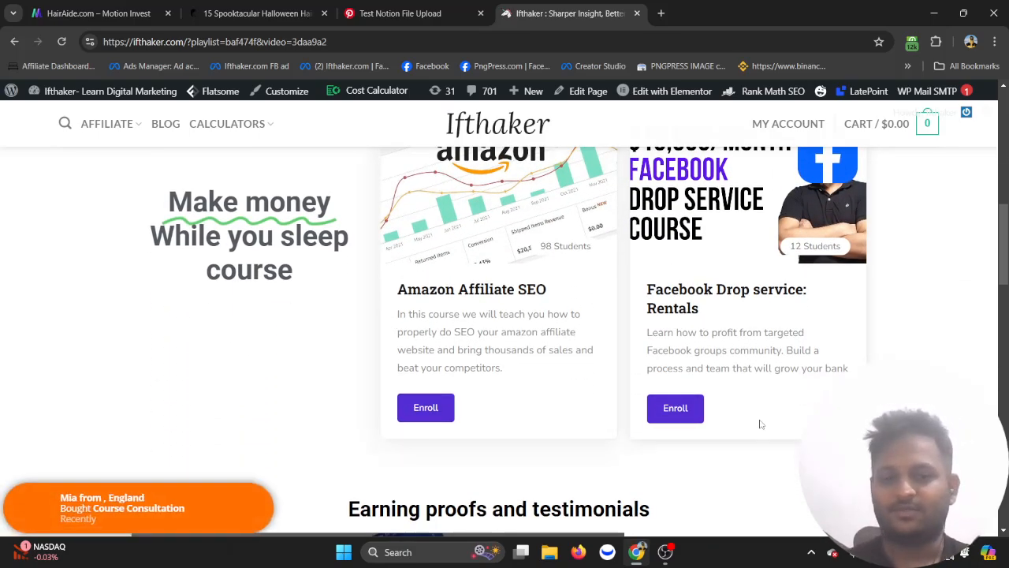
{"action": "scroll", "scroll_direction": "down", "scroll_amount": 3}
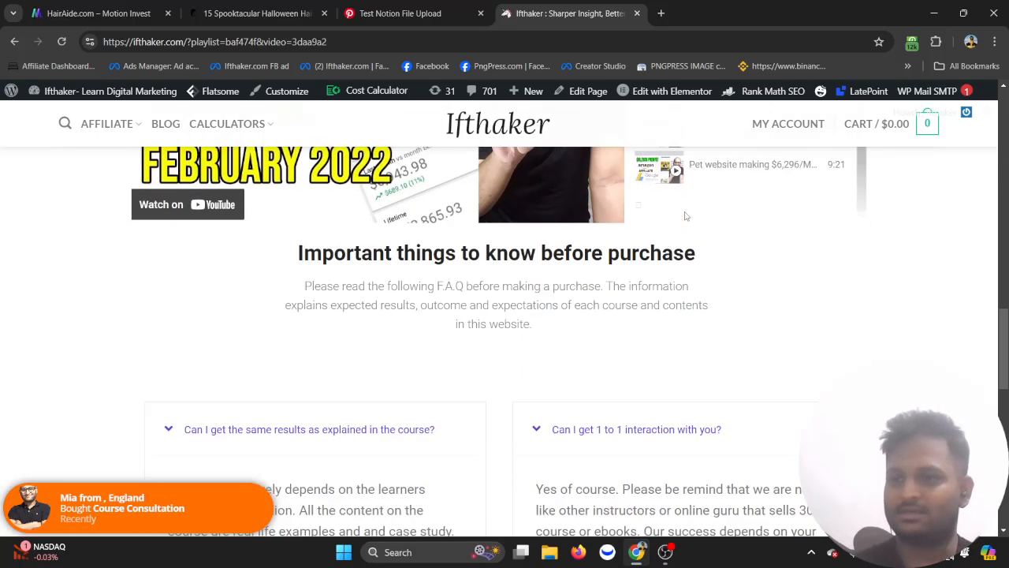
{"action": "scroll", "scroll_direction": "down", "scroll_amount": 3}
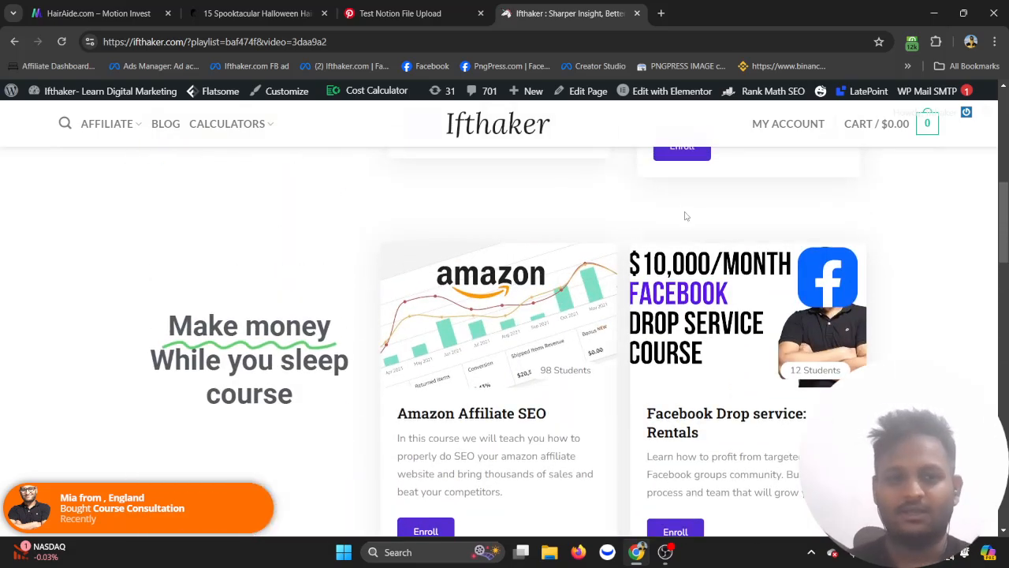